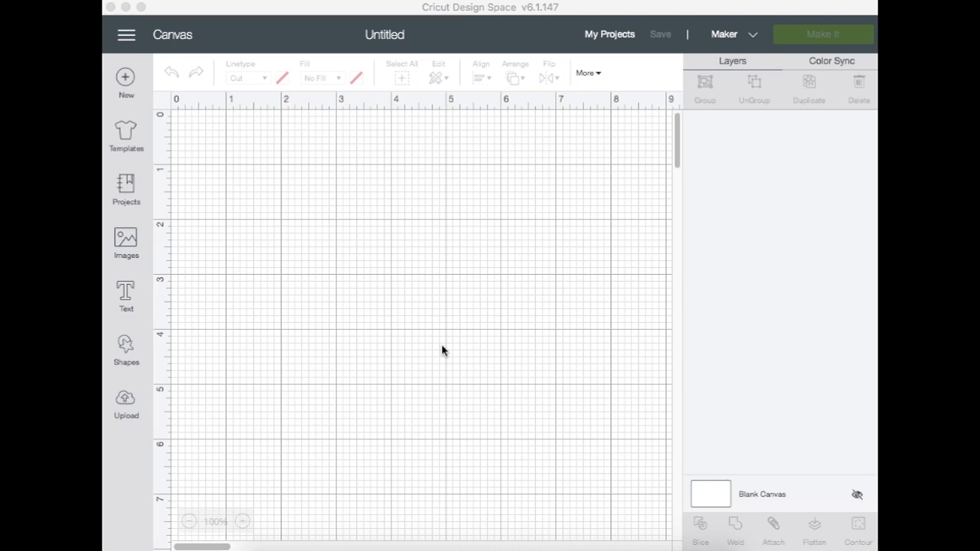
mouse_move(247, 362)
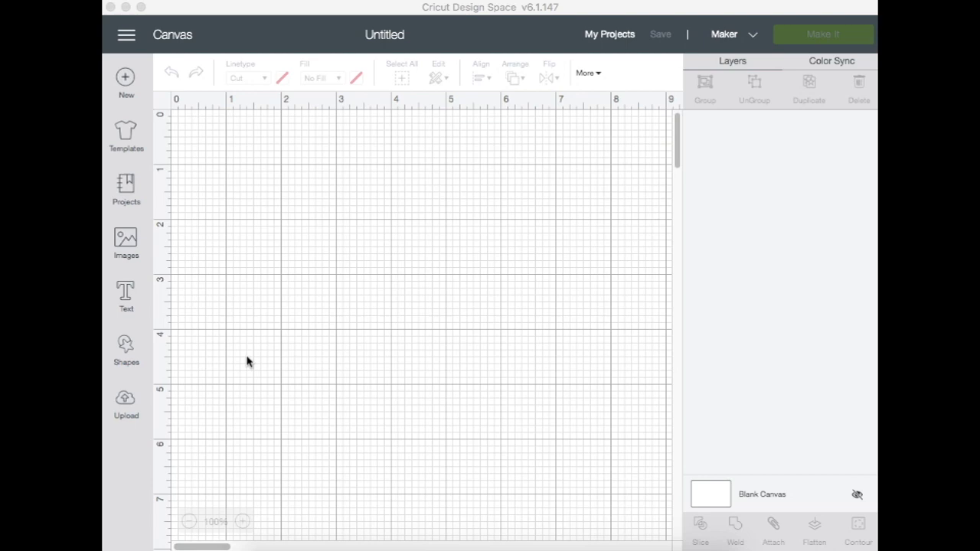
mouse_move(353, 300)
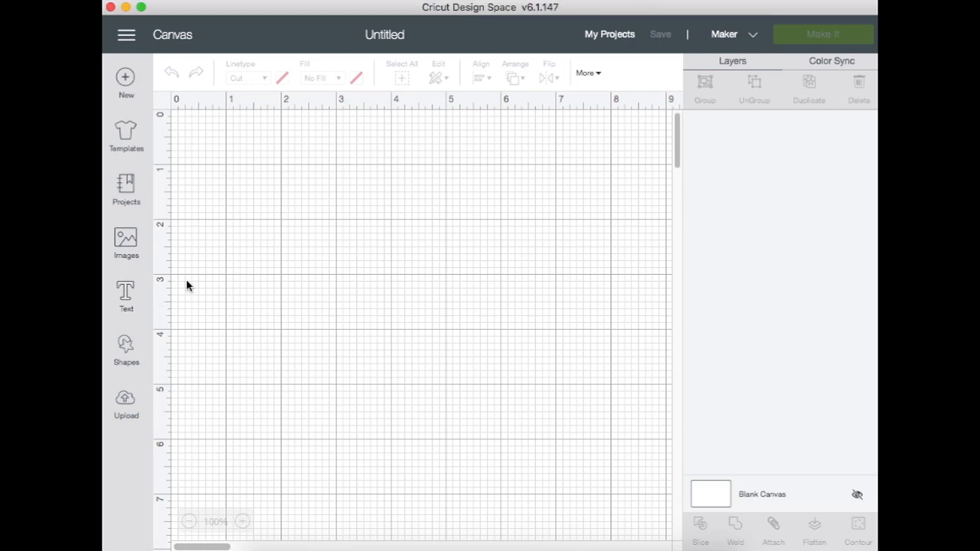
Add a Cricut Sans text box reading 'GIRL BOSS' and select it.
click(126, 296)
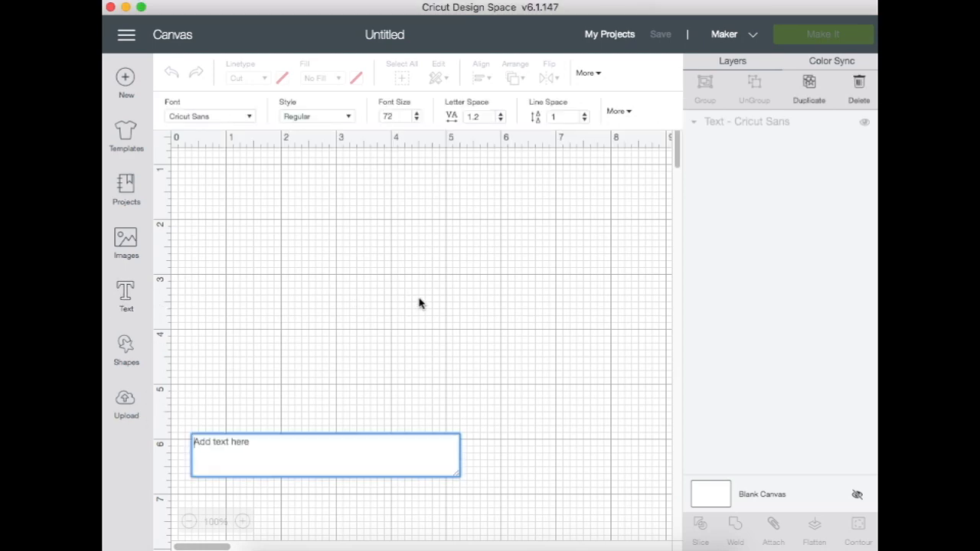
text(GIRL B)
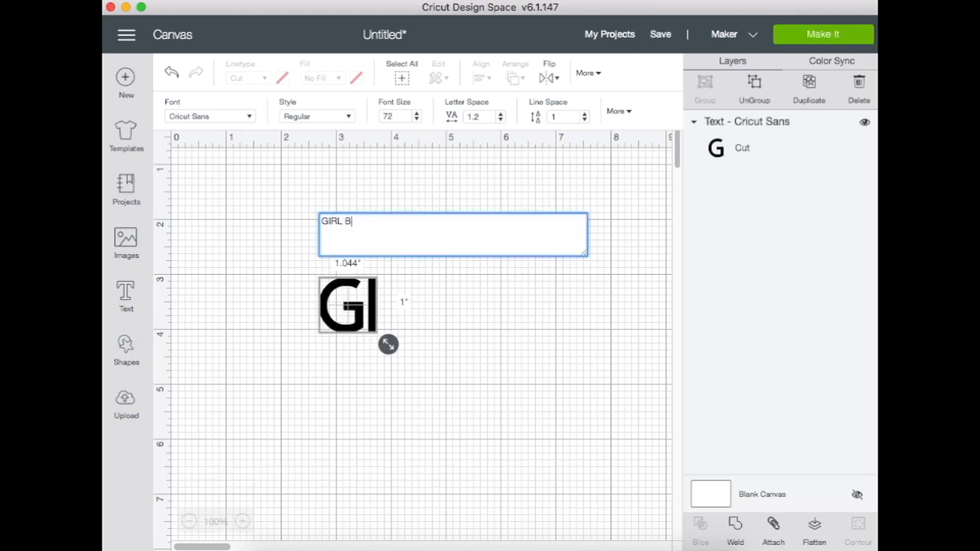
text(OSS)
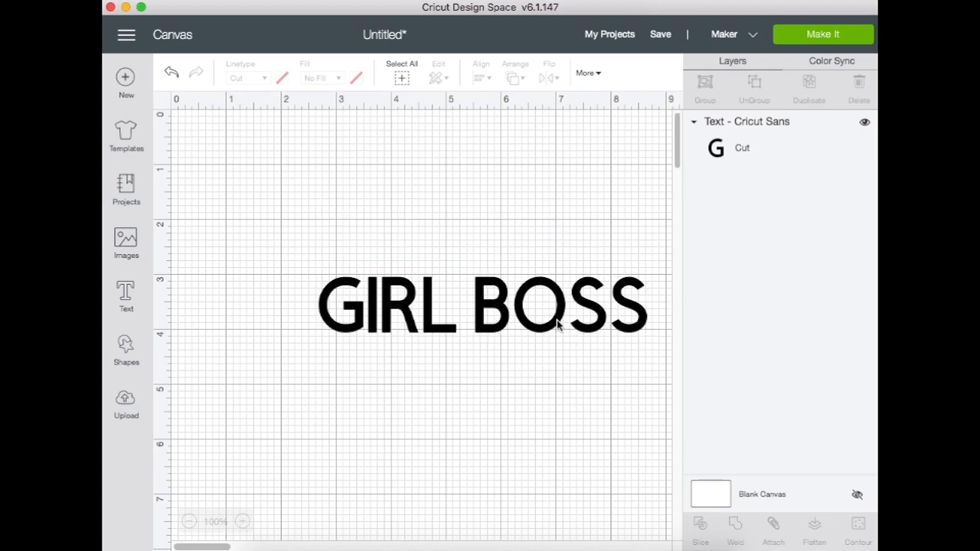
click(482, 305)
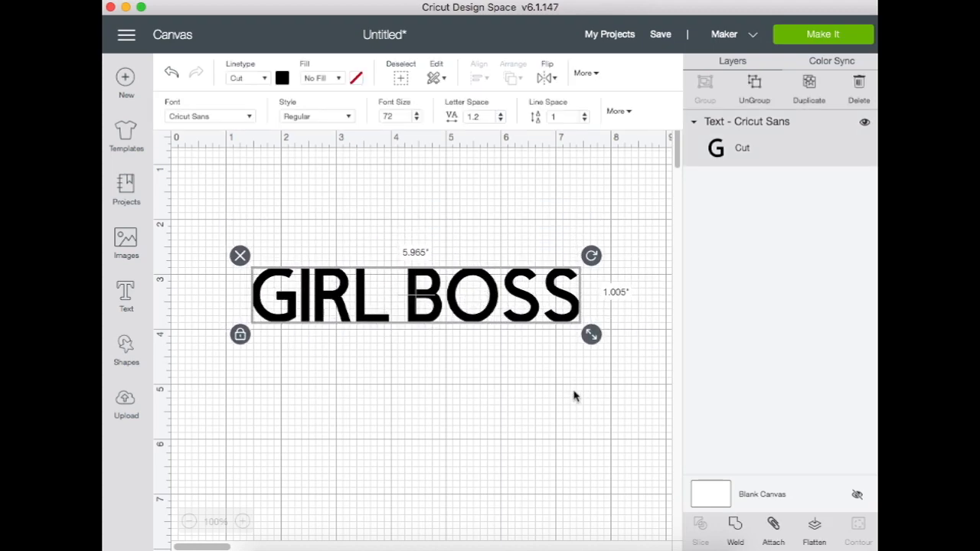
mouse_move(350, 274)
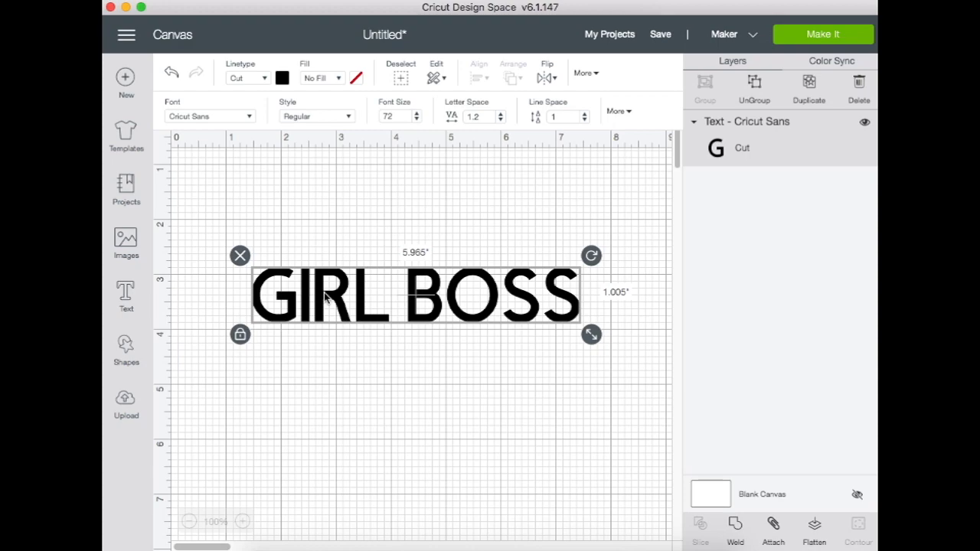
mouse_move(471, 345)
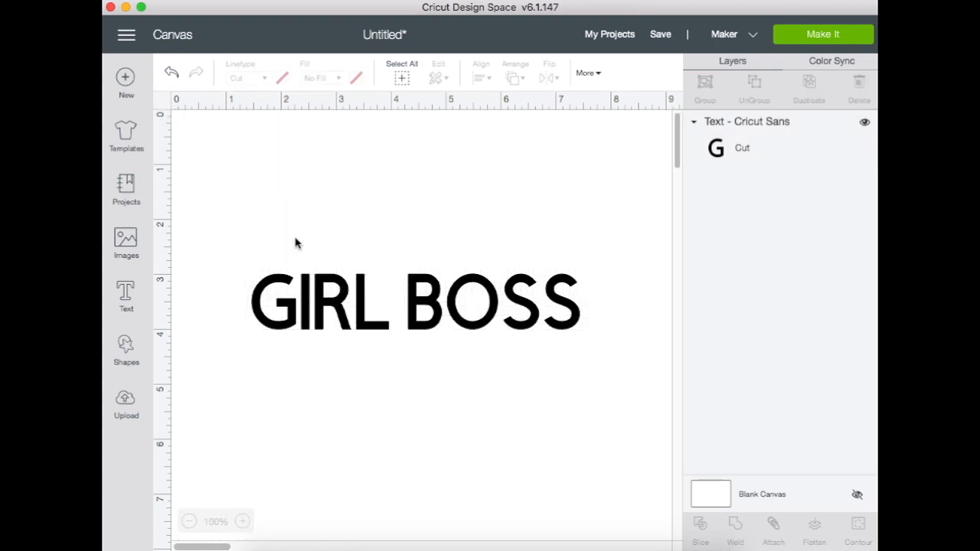
Switch the GIRL BOSS text linetype from Cut to Draw, deselect it, and zoom in.
click(415, 300)
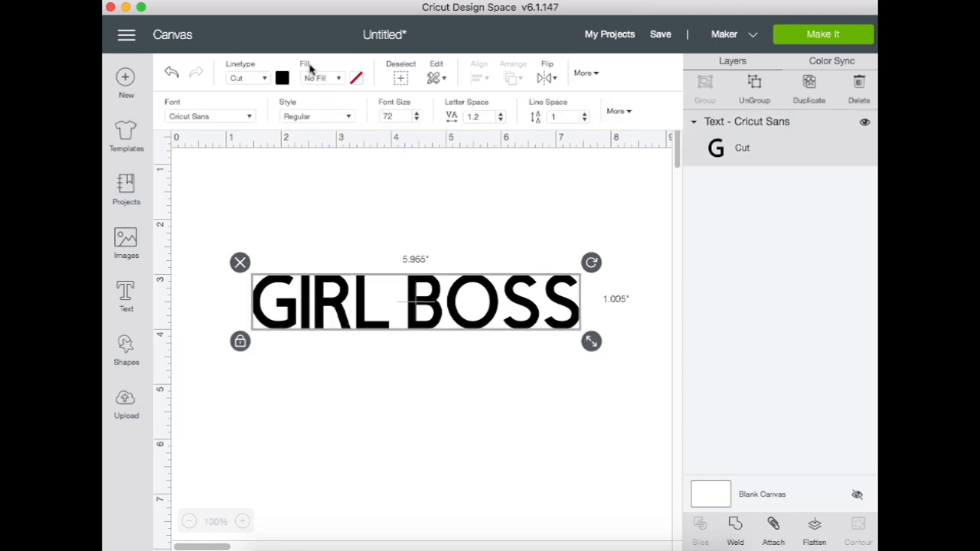
click(245, 78)
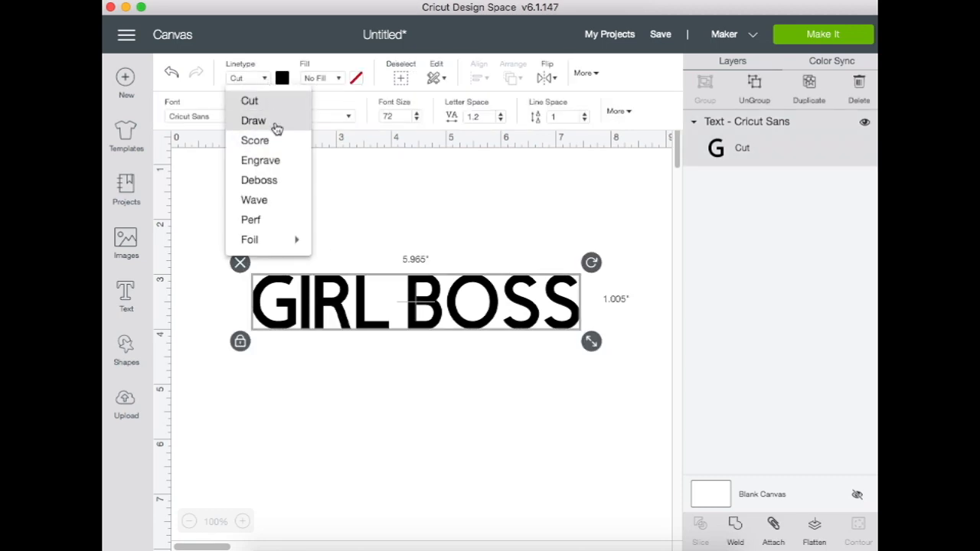
click(253, 120)
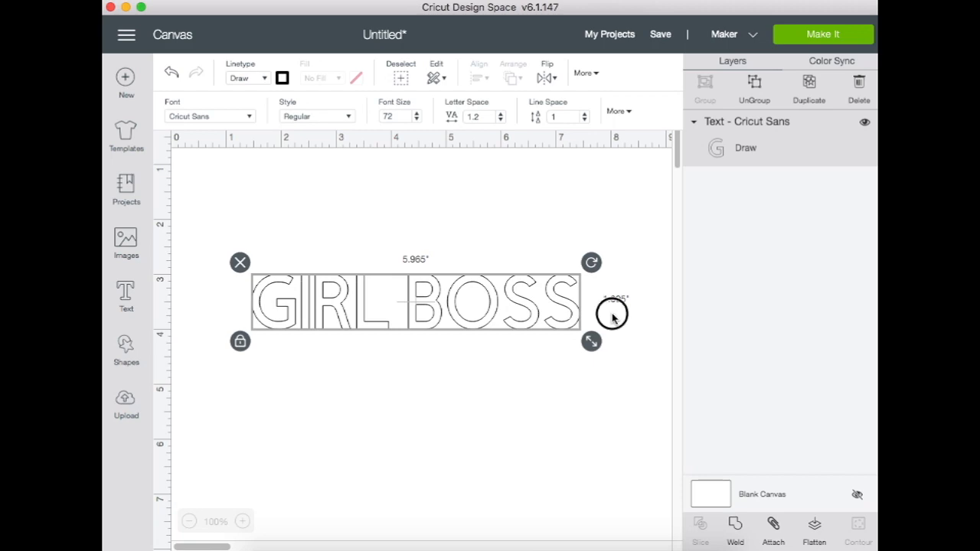
click(413, 421)
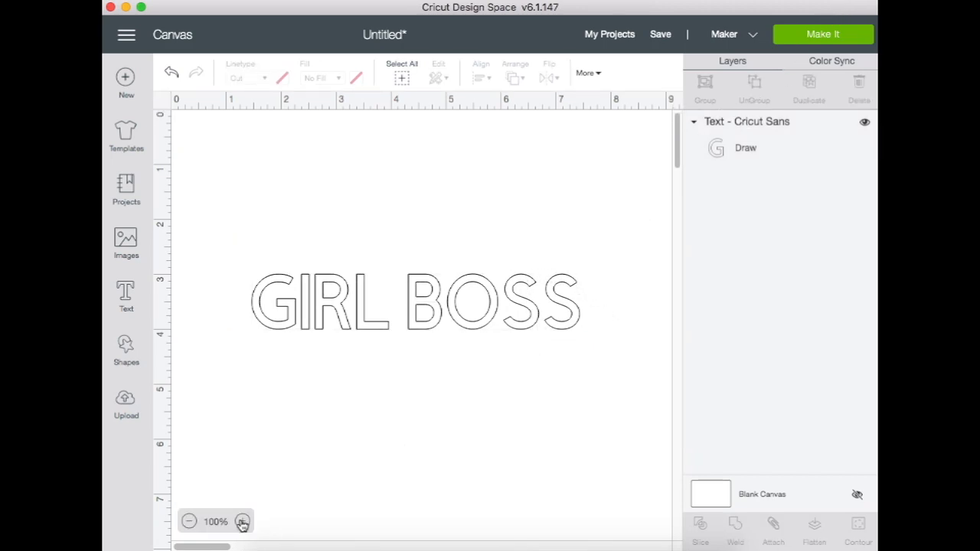
click(243, 521)
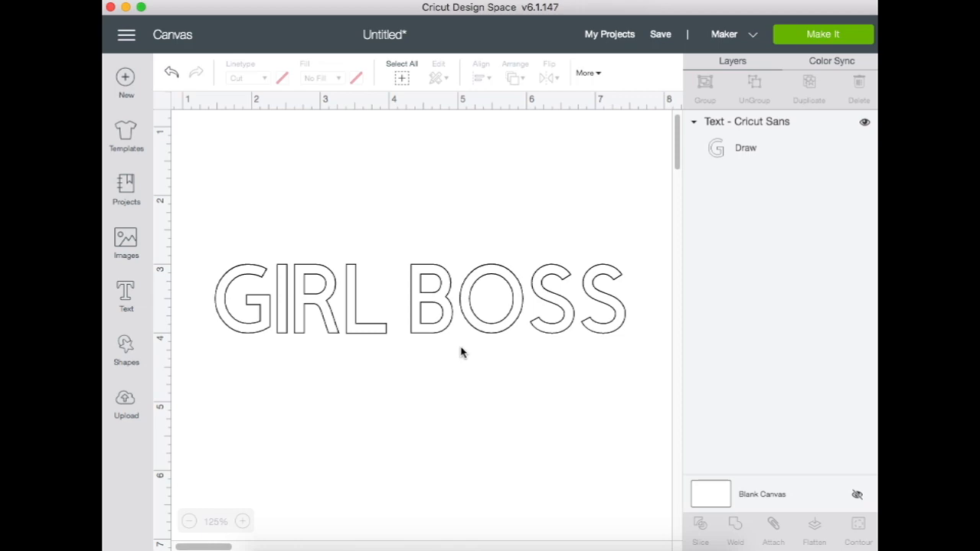
mouse_move(577, 399)
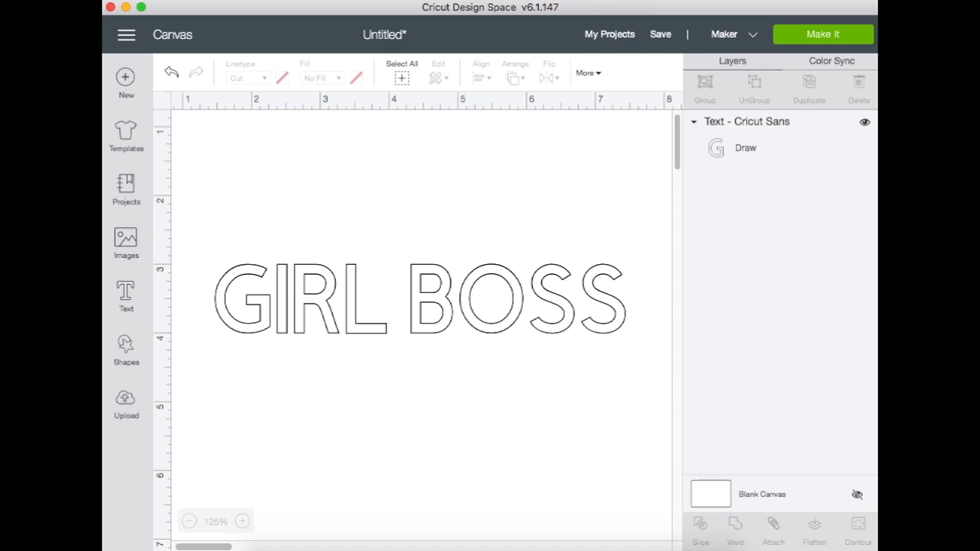
Capture a Lightshot screenshot of the outlined GIRL BOSS letters.
click(544, 7)
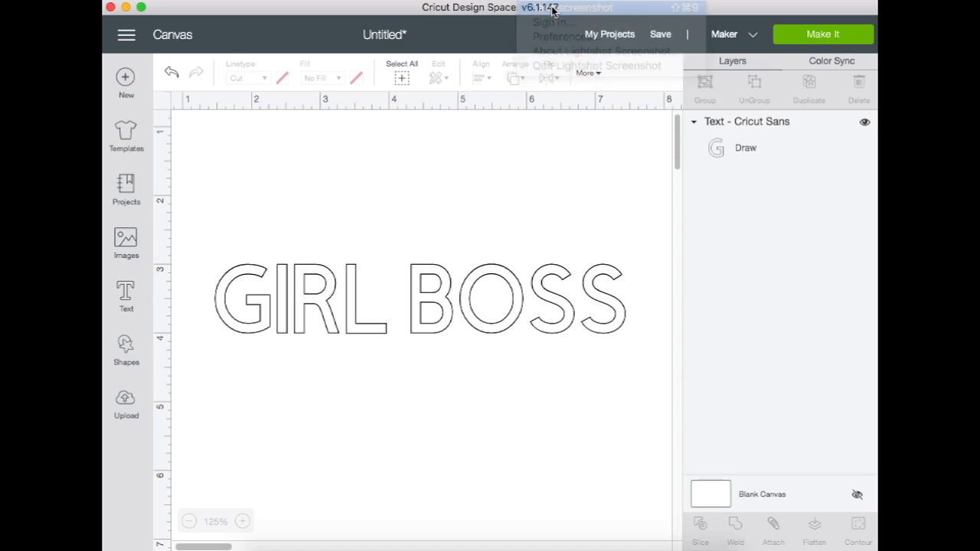
click(419, 299)
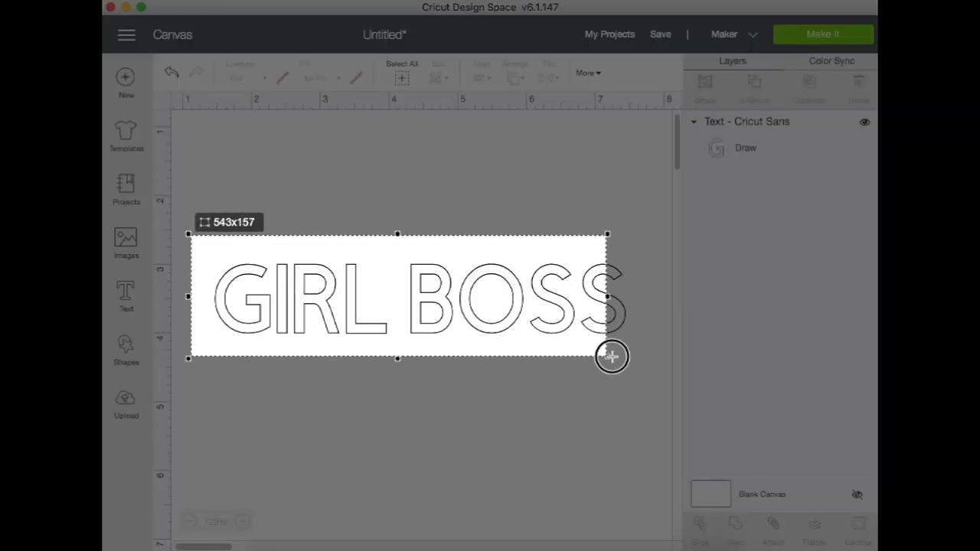
drag(607, 358, 642, 360)
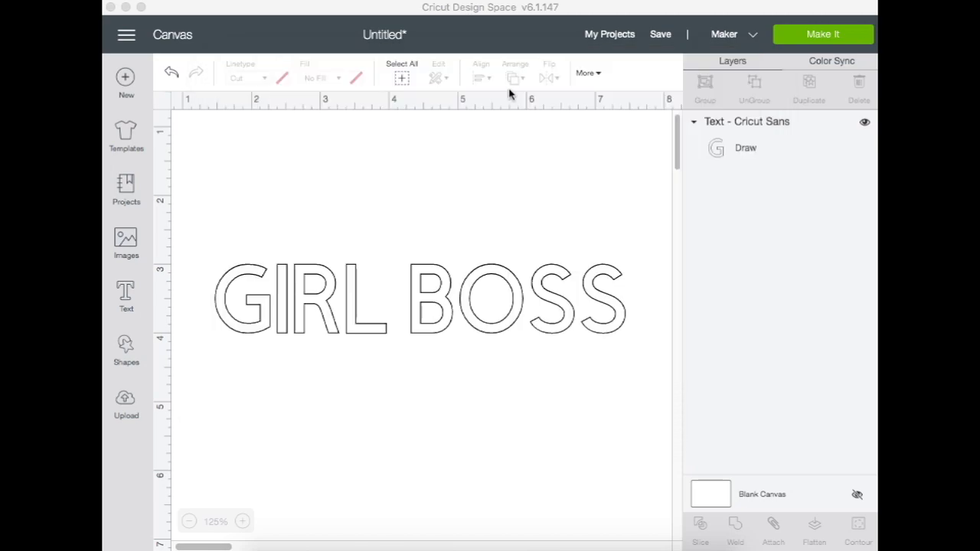
mouse_move(140, 413)
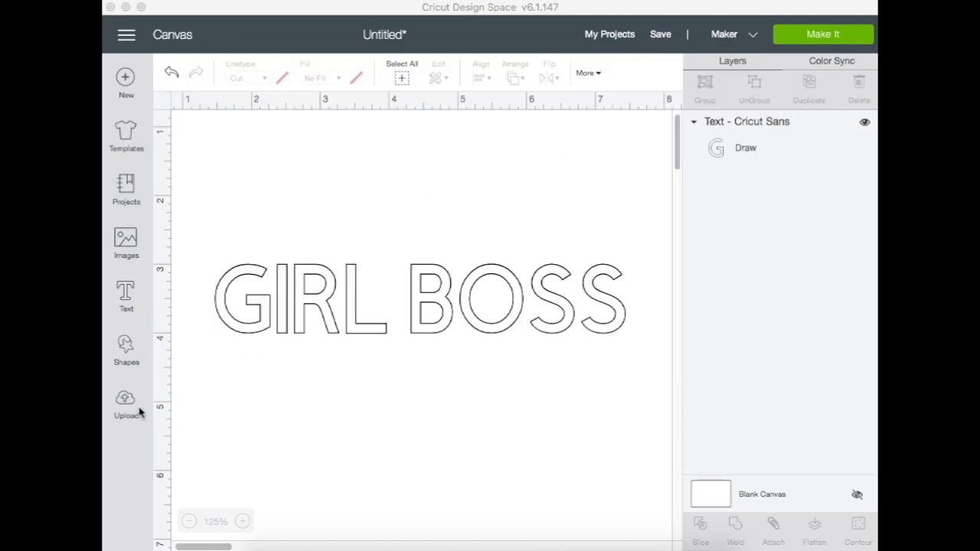
Upload the captured GIRL BOSS PNG as a Simple image and continue to cleanup.
click(126, 402)
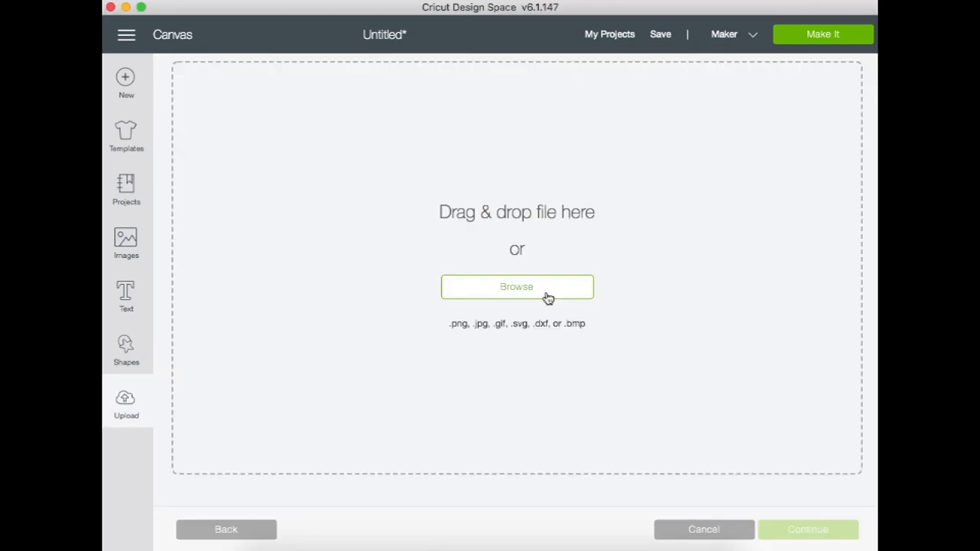
click(516, 287)
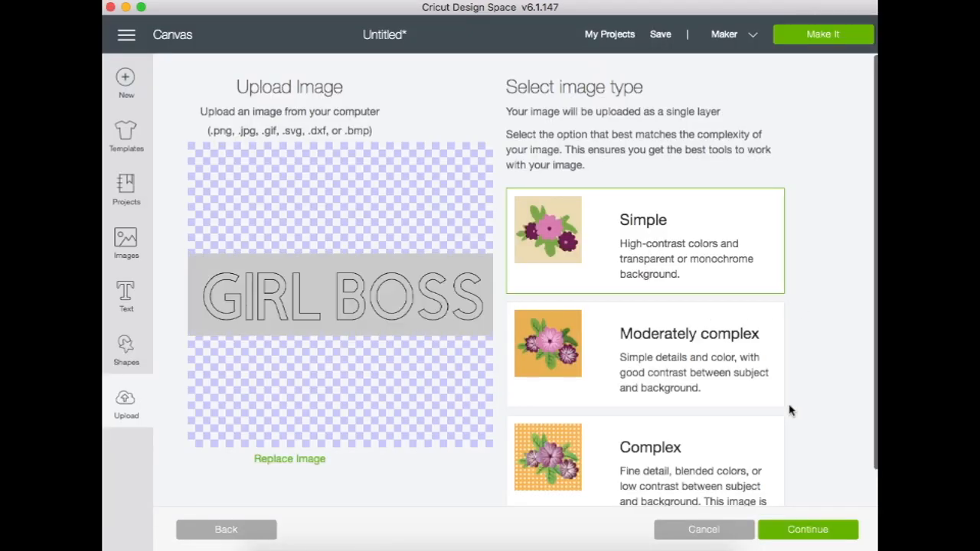
click(807, 529)
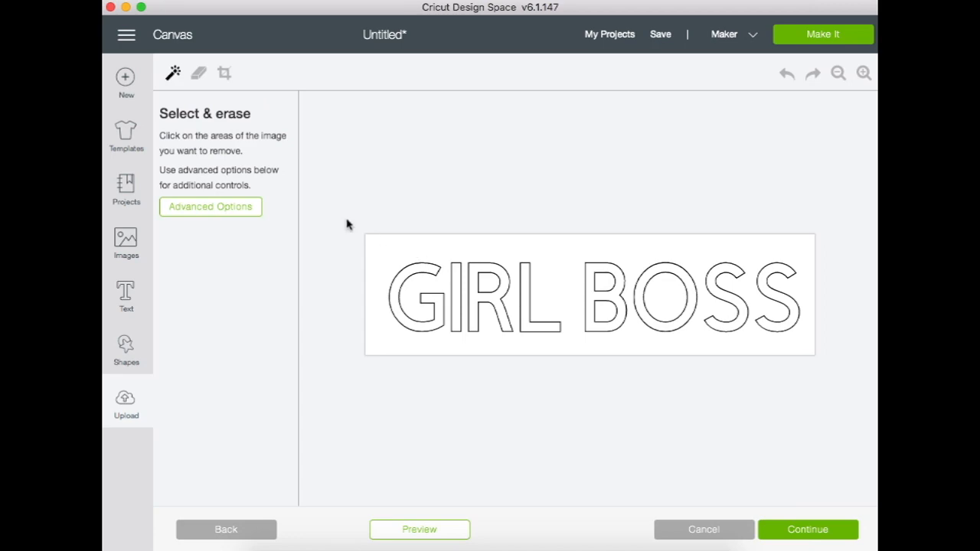
mouse_move(172, 73)
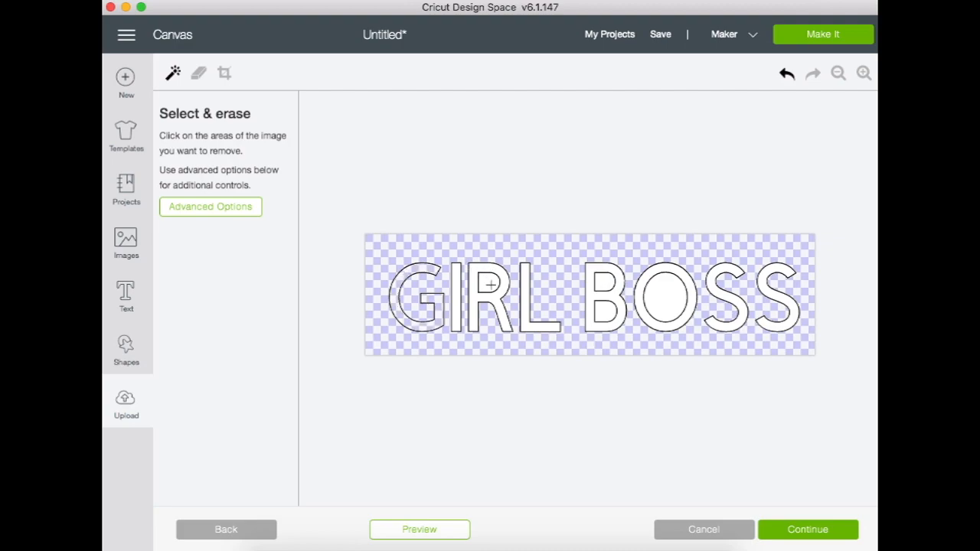
Erase the white background and letter interiors with the Select & erase wand.
click(486, 291)
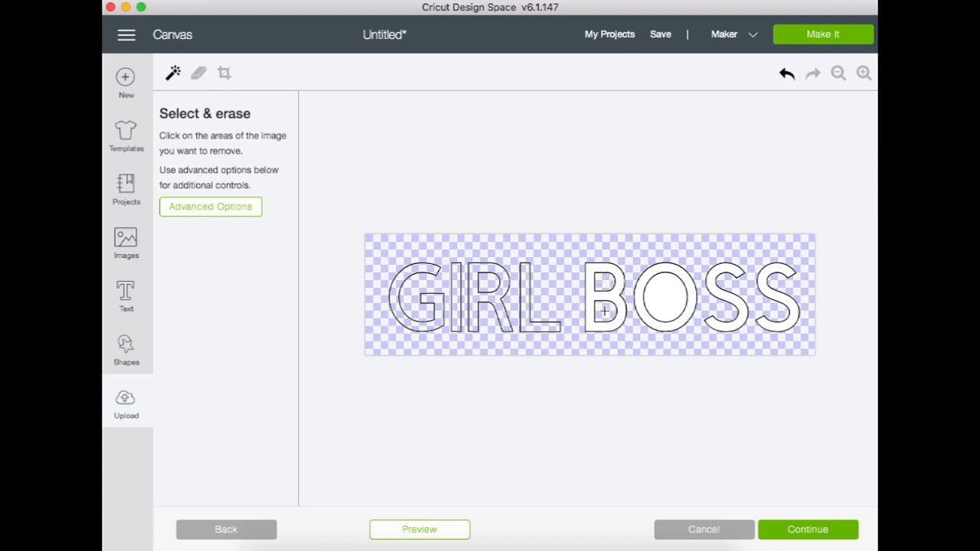
click(605, 310)
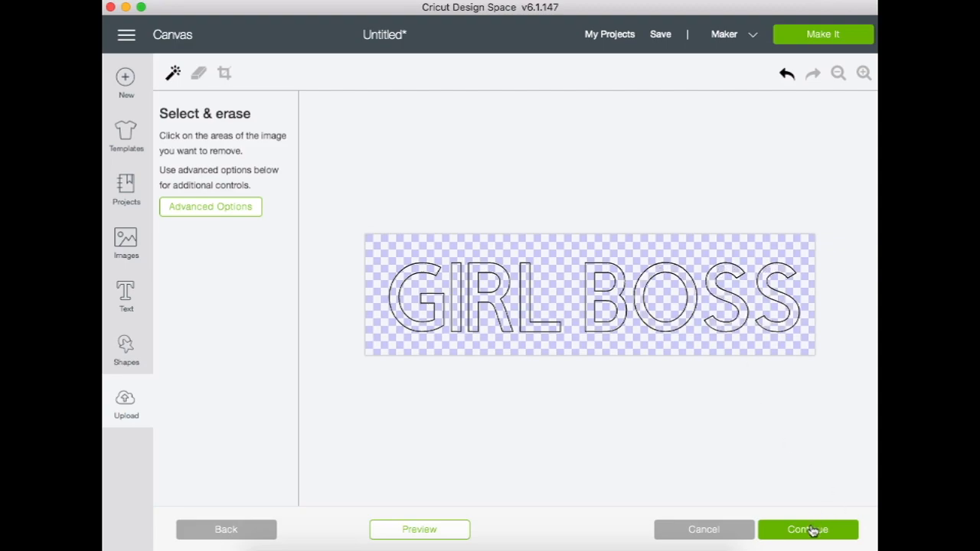
Save the cleaned upload as cut image 01-GIRLBOSS and insert it onto the canvas.
click(807, 529)
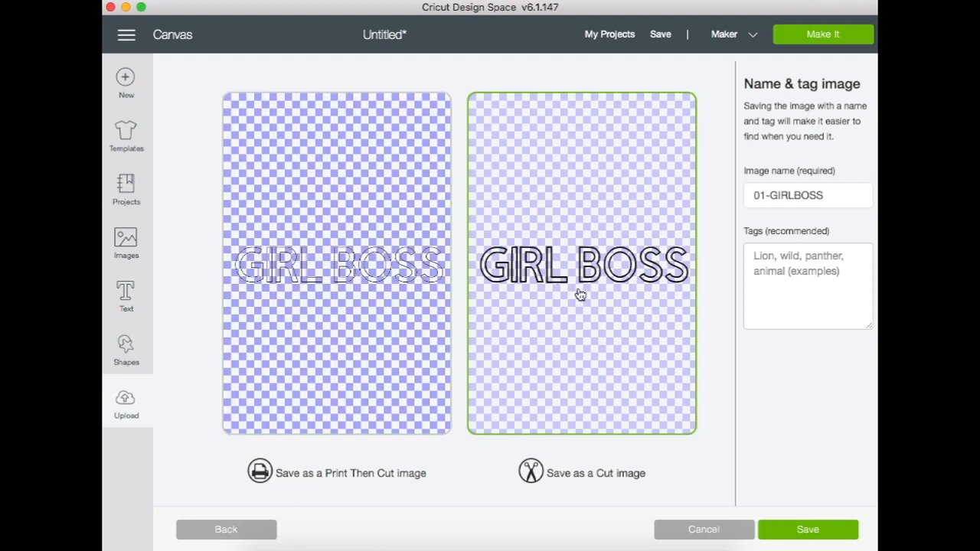
click(807, 529)
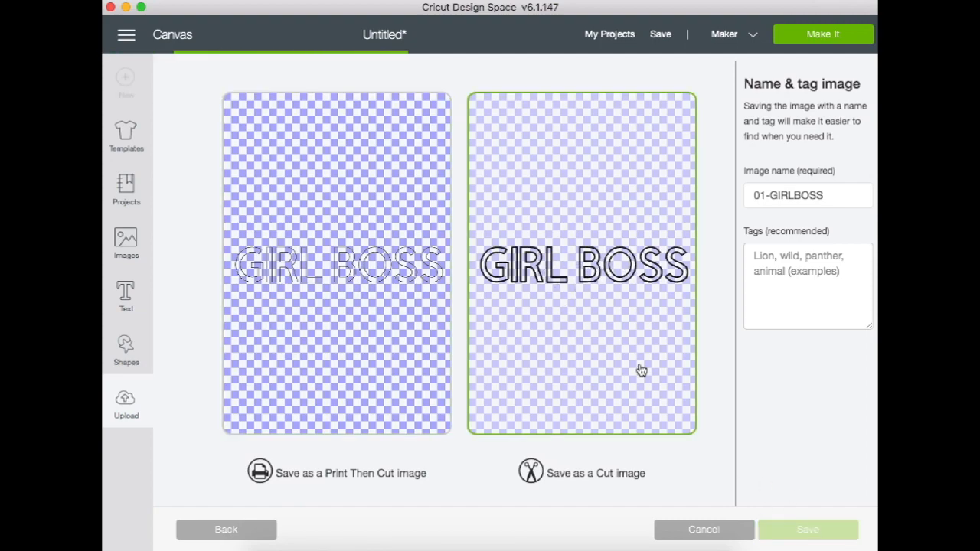
click(807, 529)
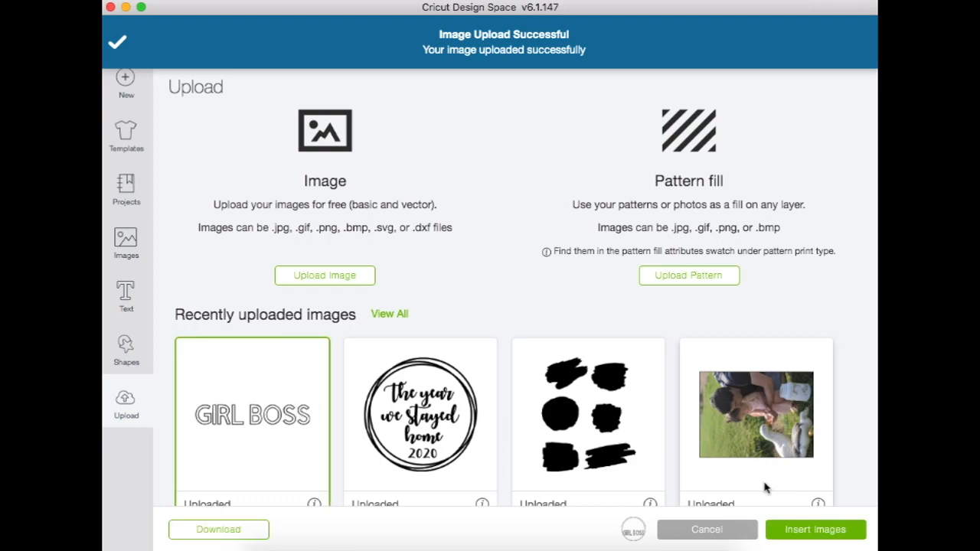
click(814, 529)
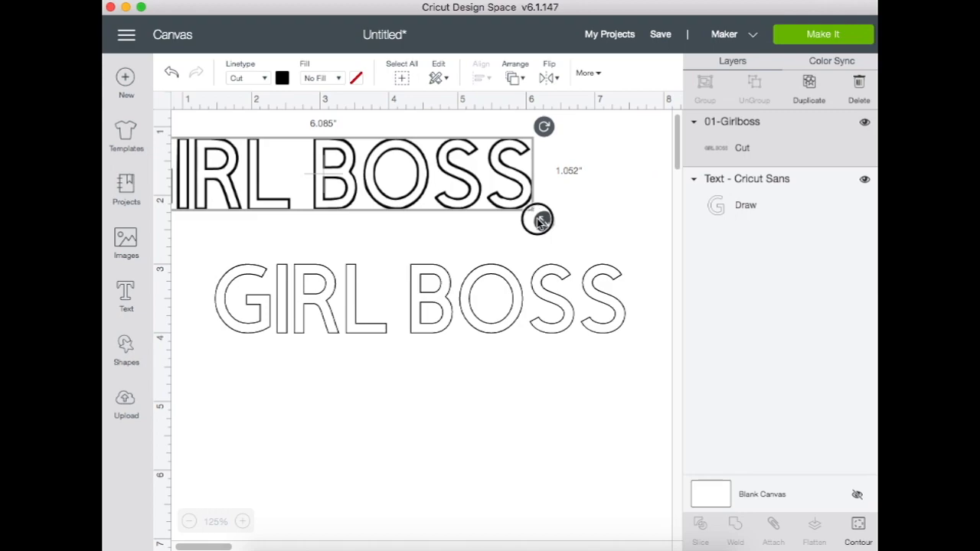
Shrink the 01-Girlboss image to about 5.85 by 1 inch, just above the text.
drag(540, 221, 608, 217)
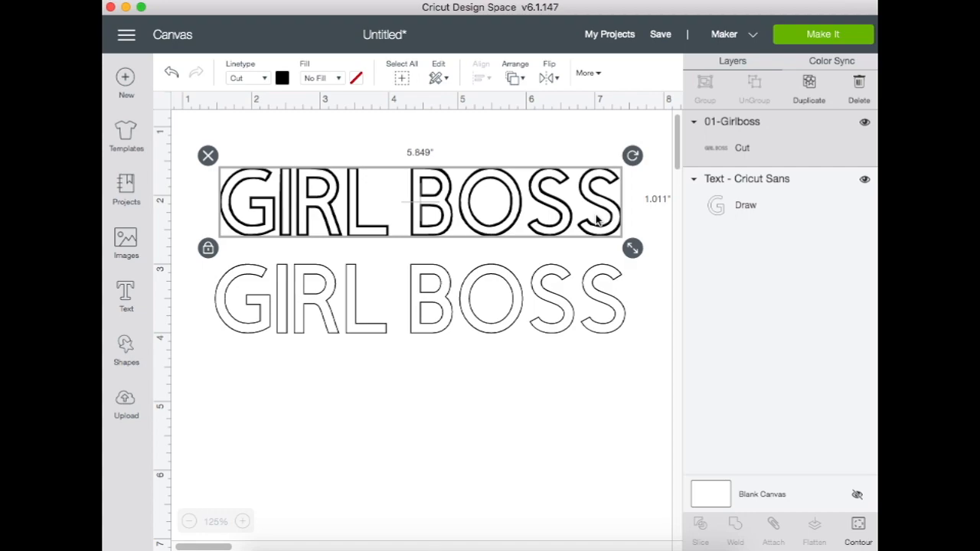
mouse_move(500, 415)
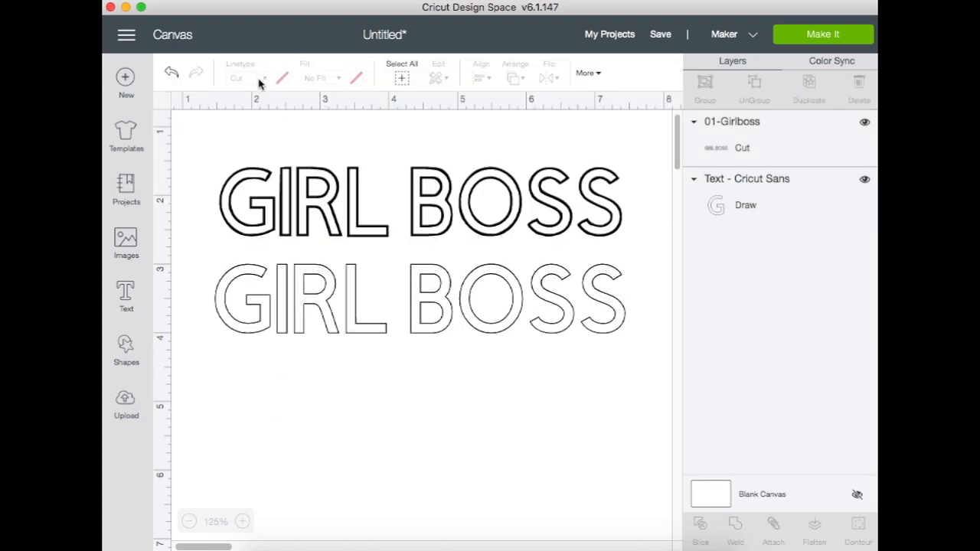
Set the text linetype back to Cut and select all five stacked lines.
click(245, 77)
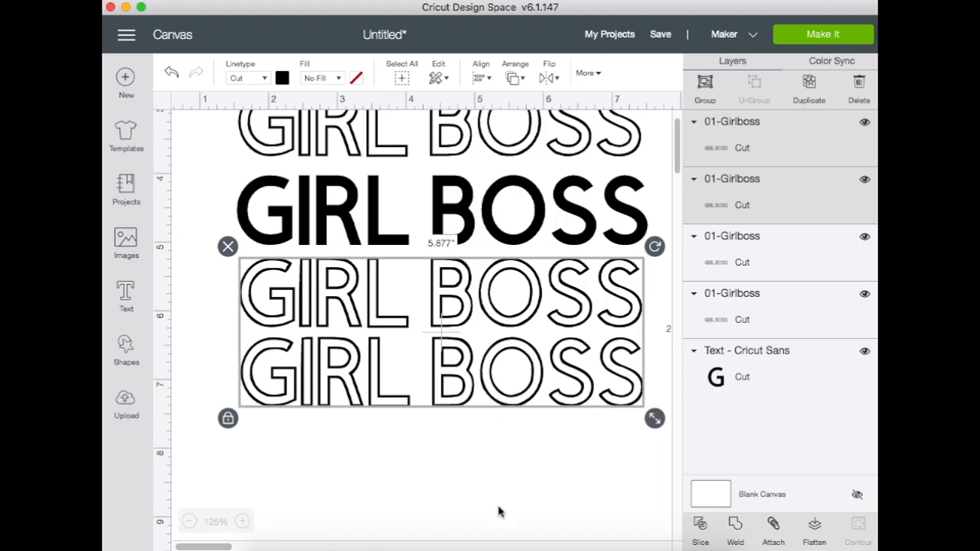
click(189, 522)
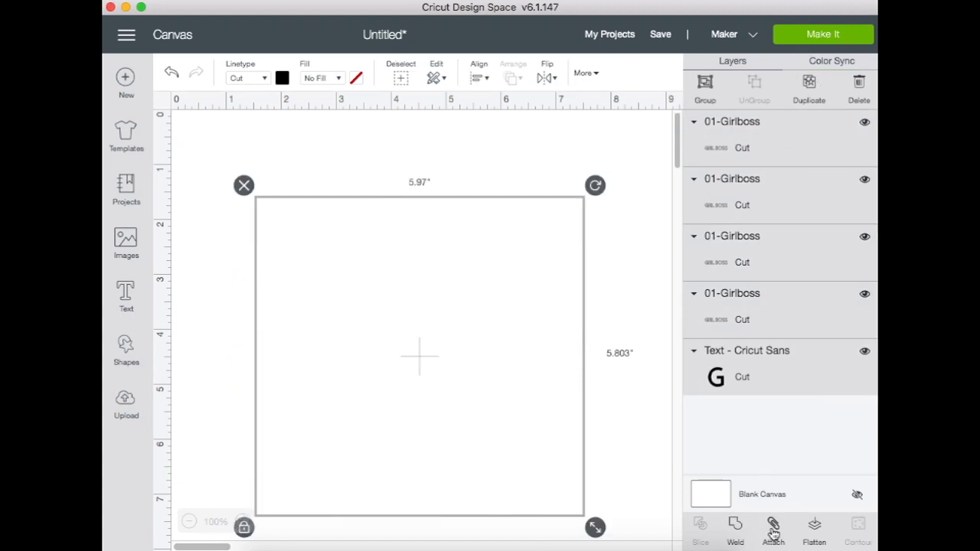
Attach the five lines, make the middle line pink, and send the design to the mat.
click(772, 528)
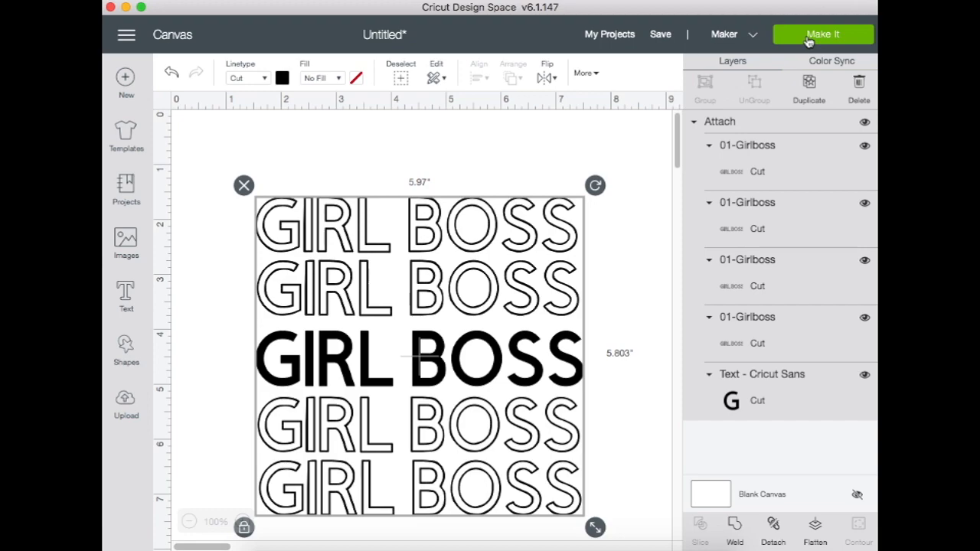
click(822, 34)
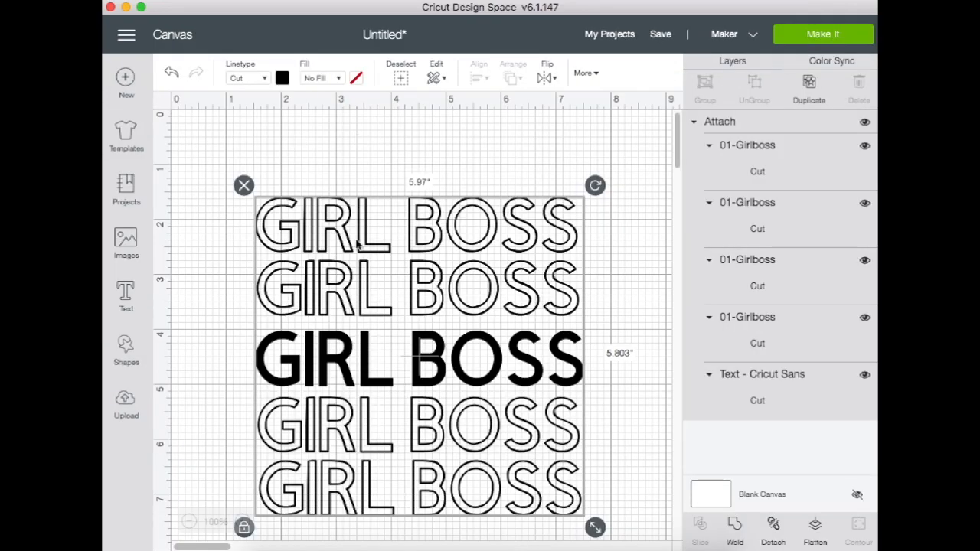
click(283, 77)
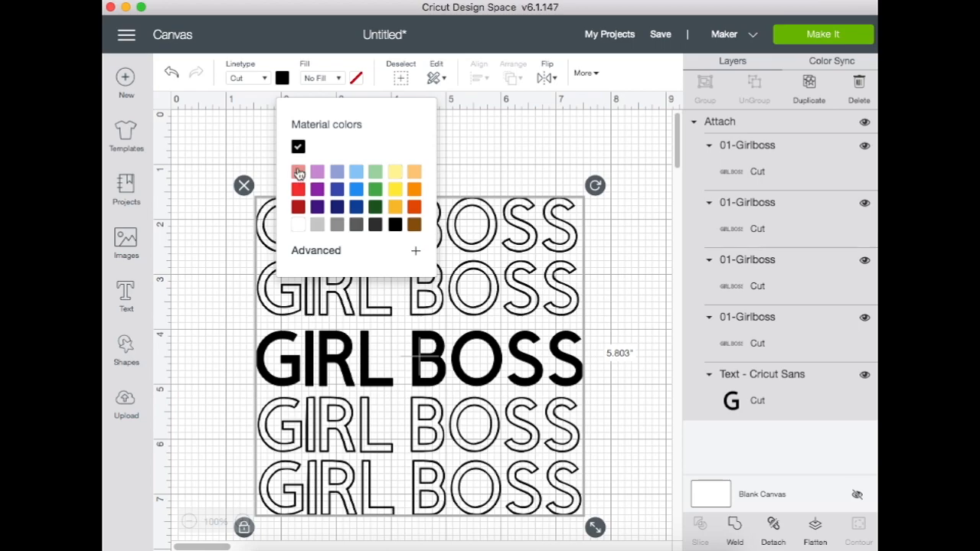
click(298, 171)
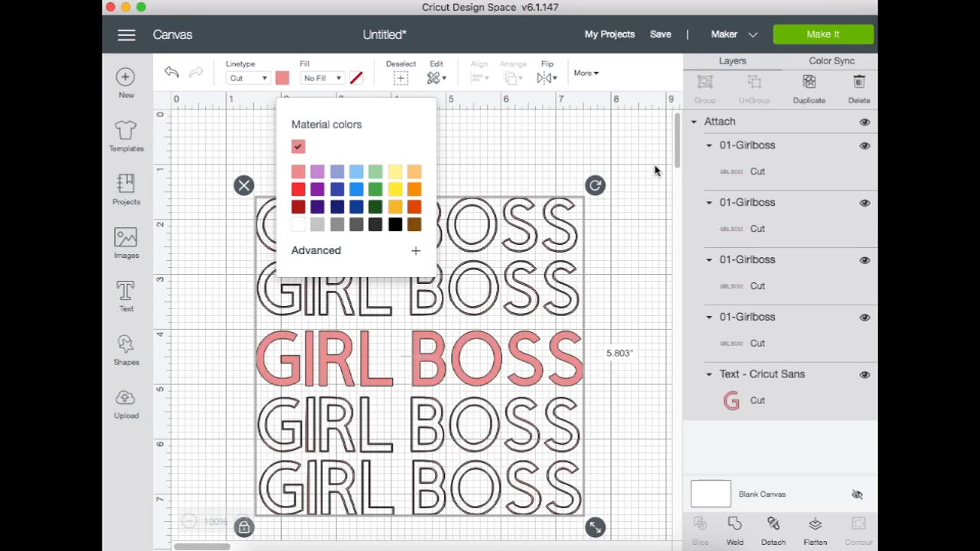
click(823, 33)
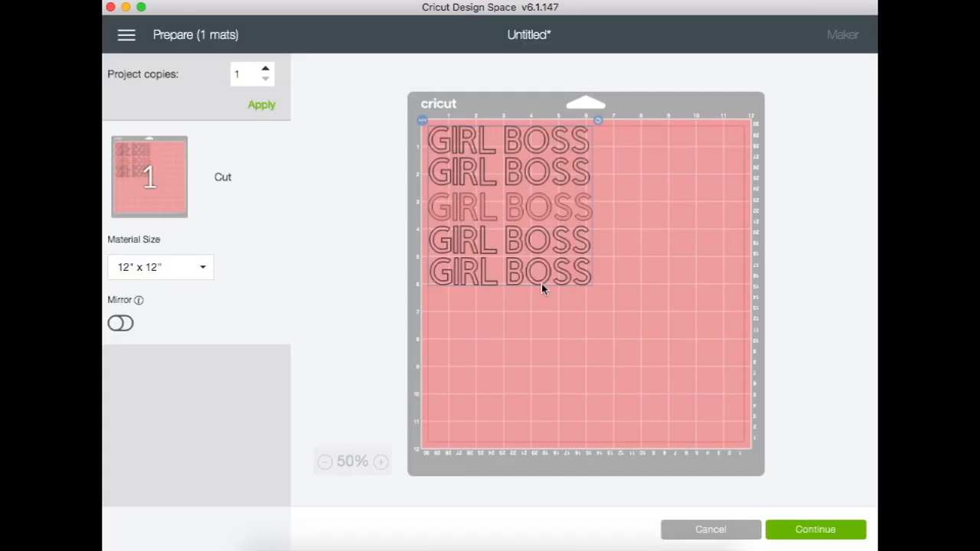
mouse_move(573, 274)
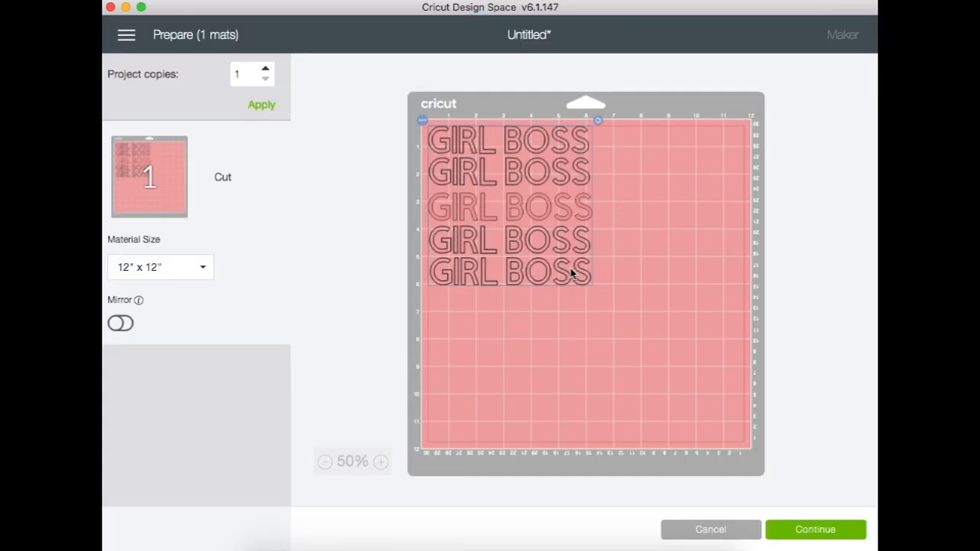
mouse_move(521, 148)
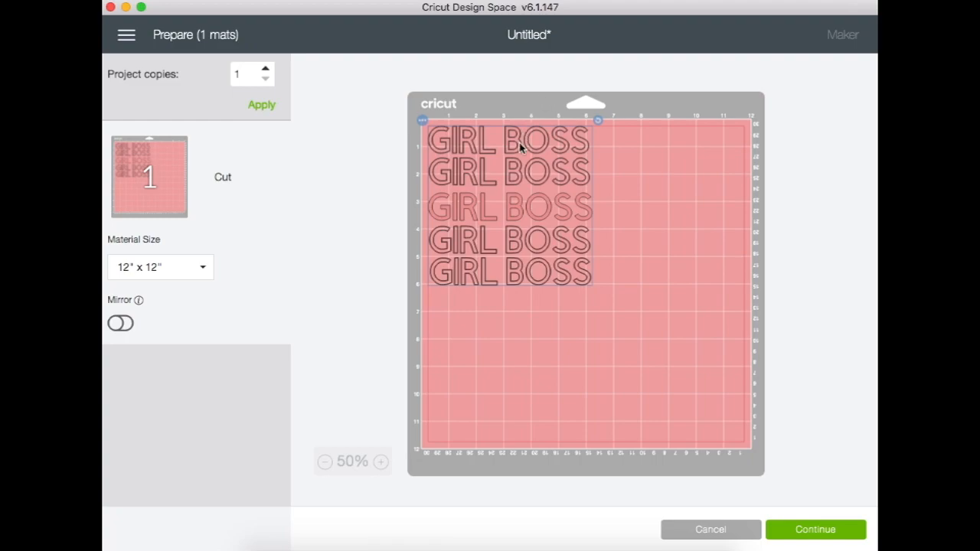